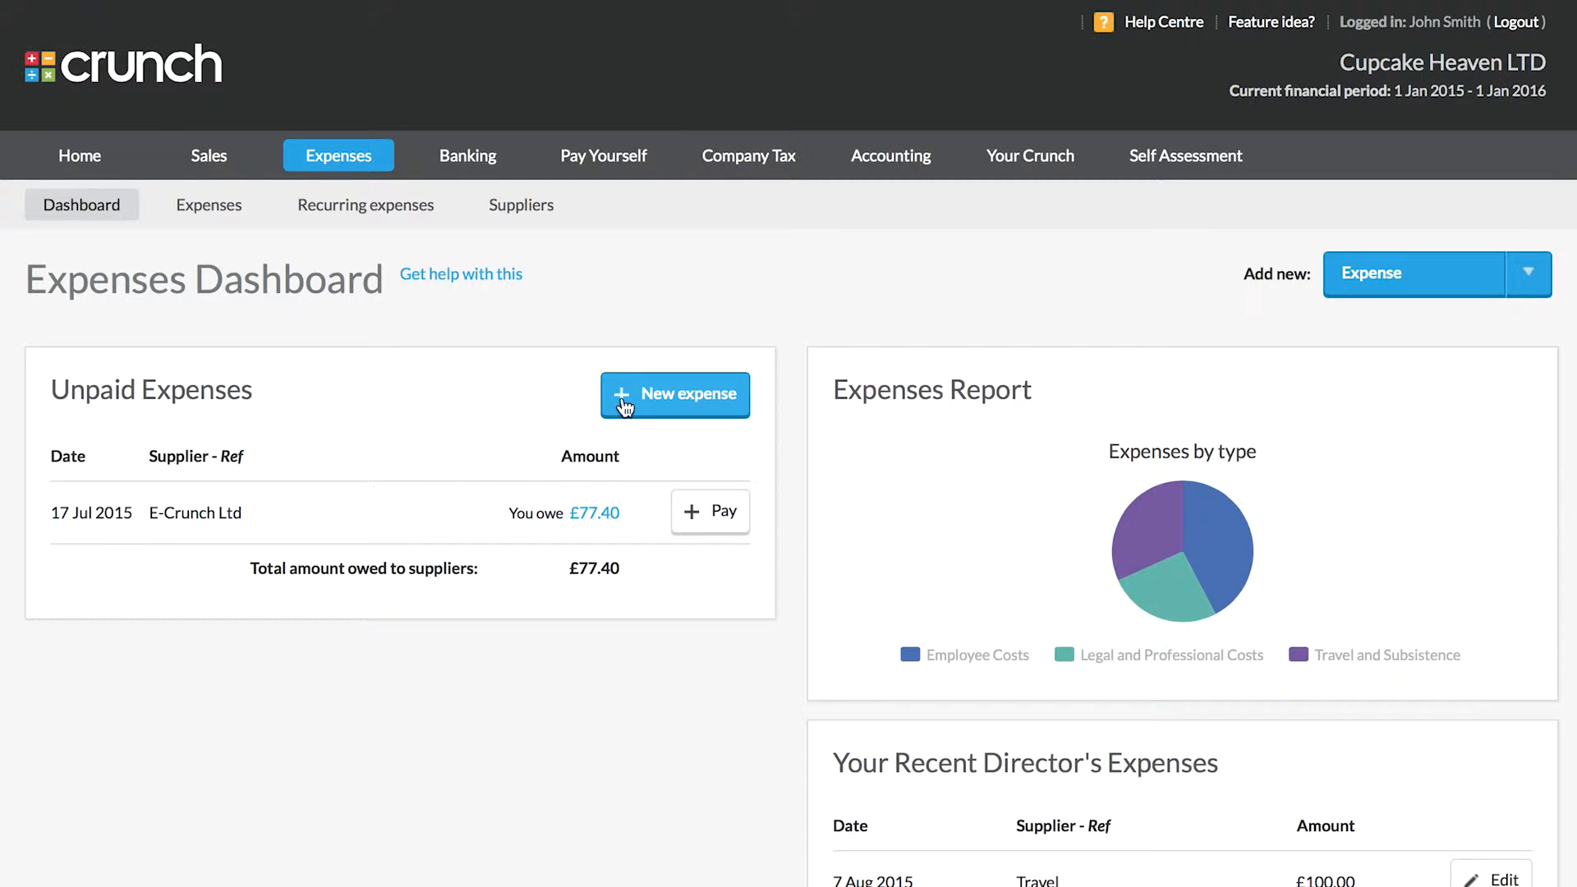
Enter a new £50 Travel expense for 'Train tickets', paid by the director personally
left_click(675, 394)
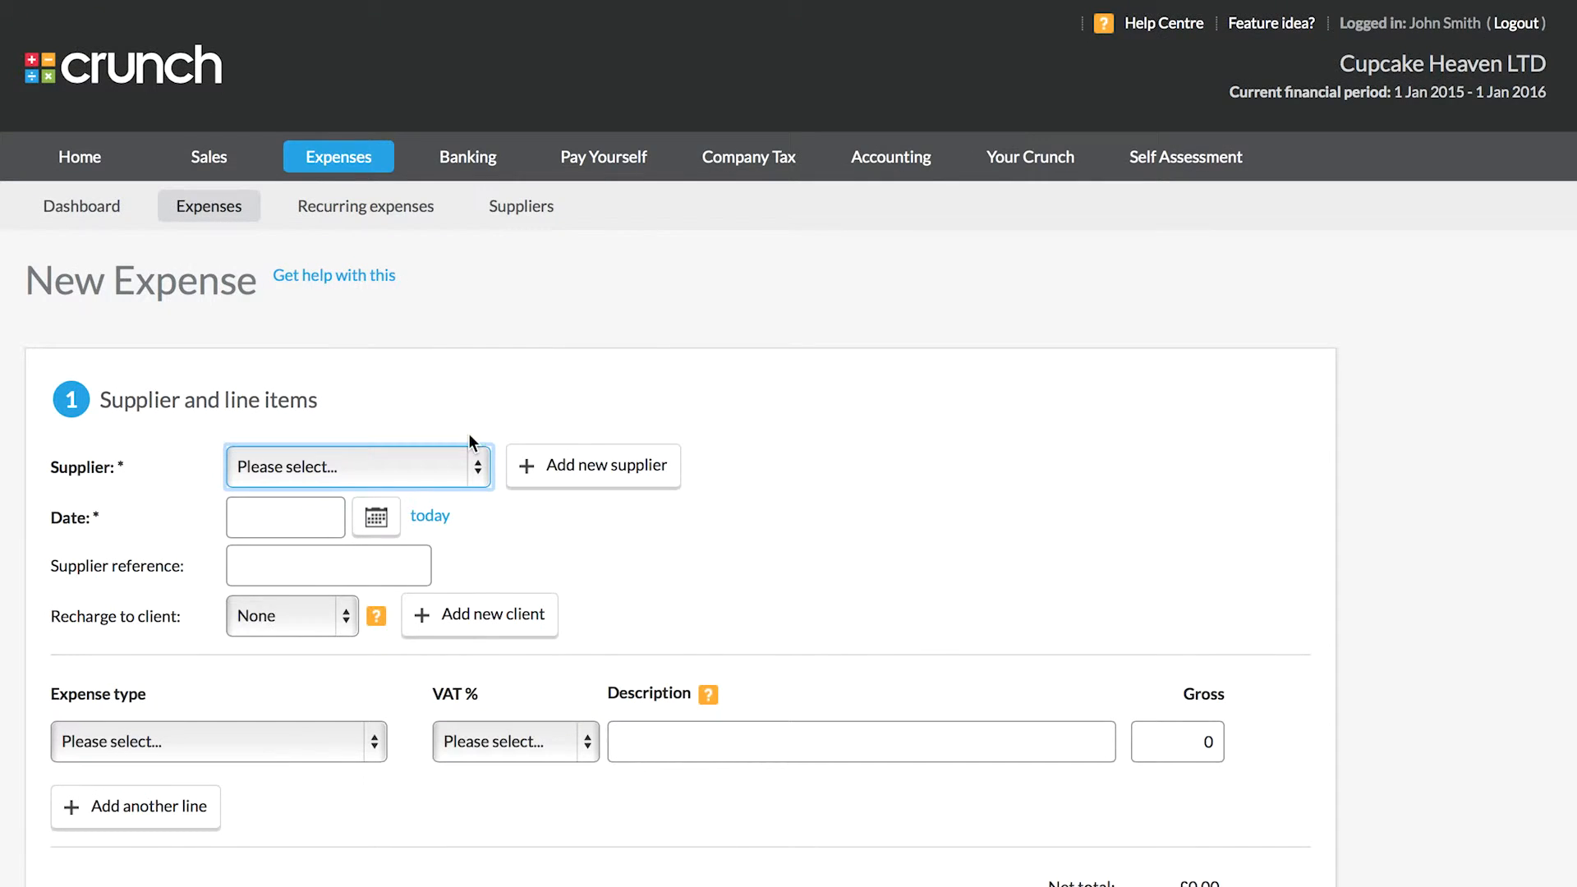
left_click(357, 466)
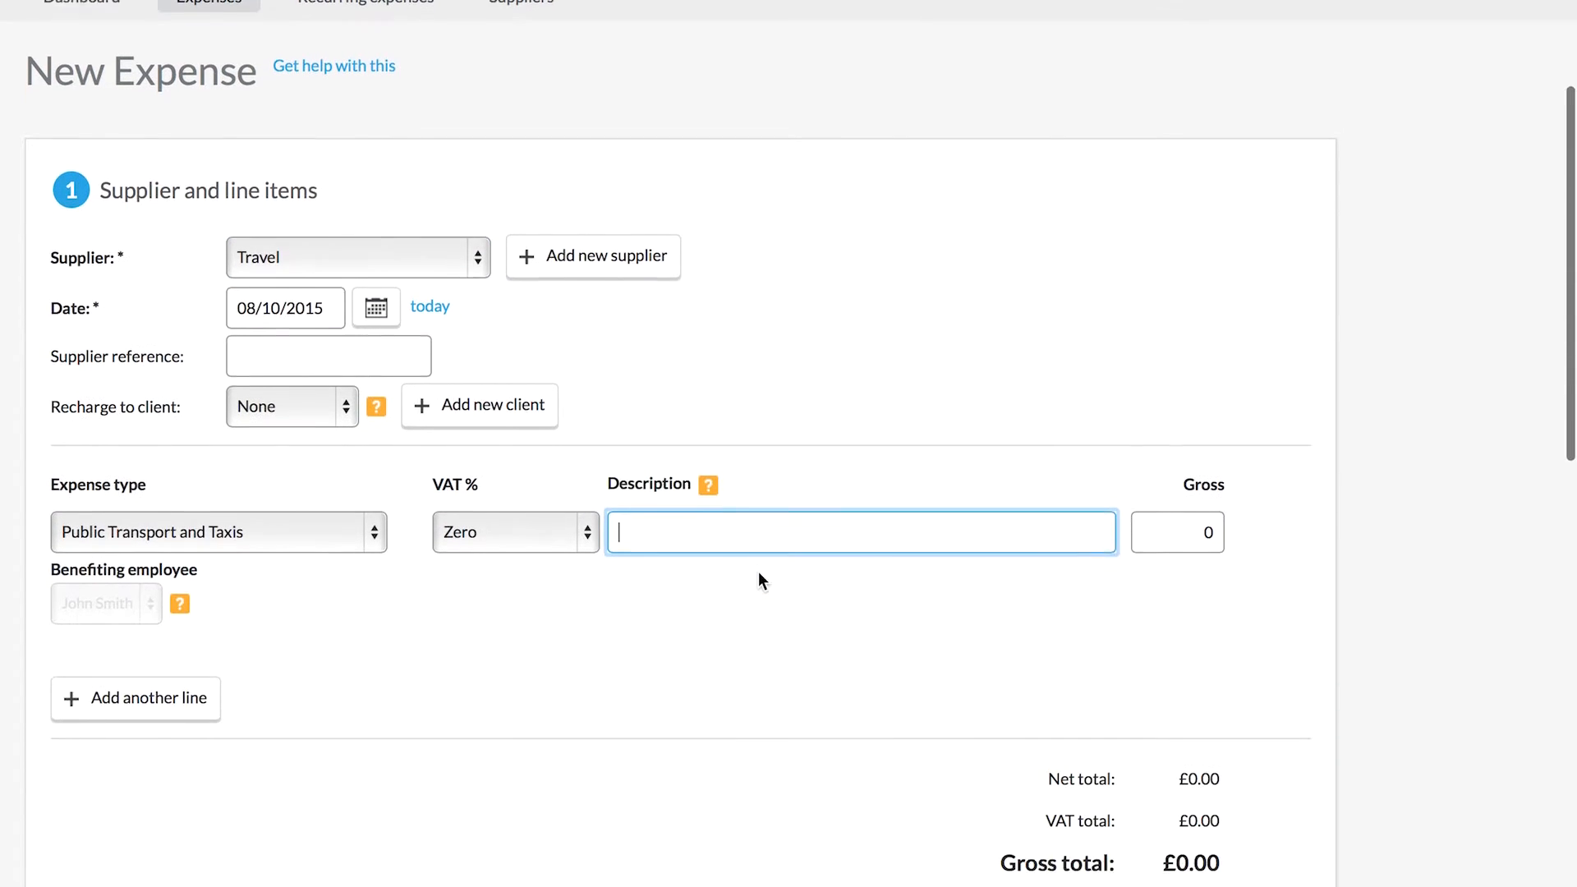
type("Train tickets")
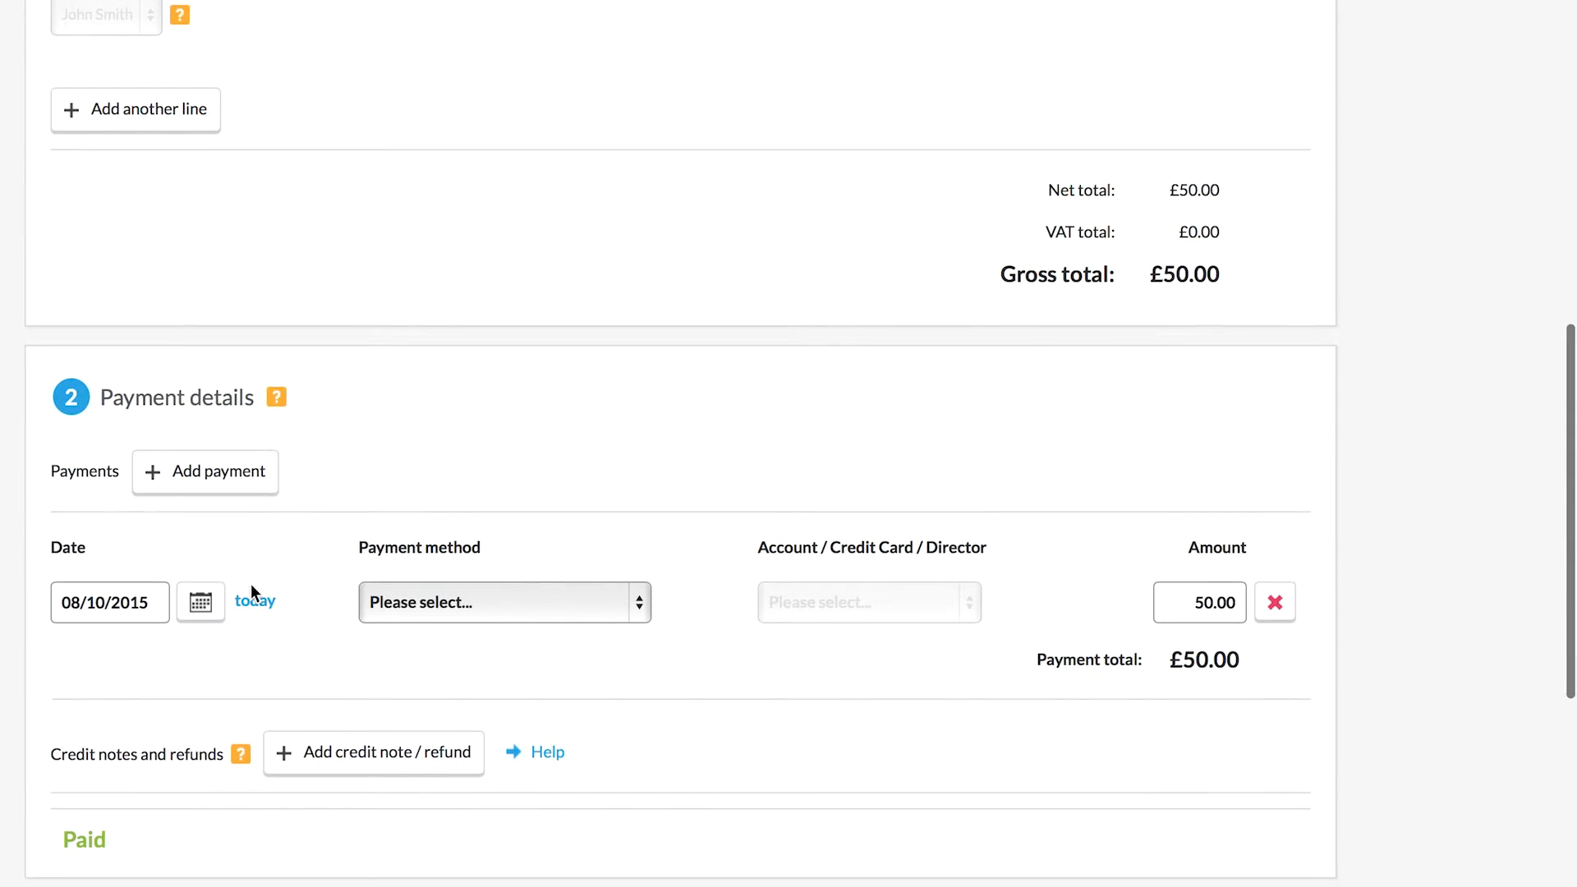
left_click(503, 601)
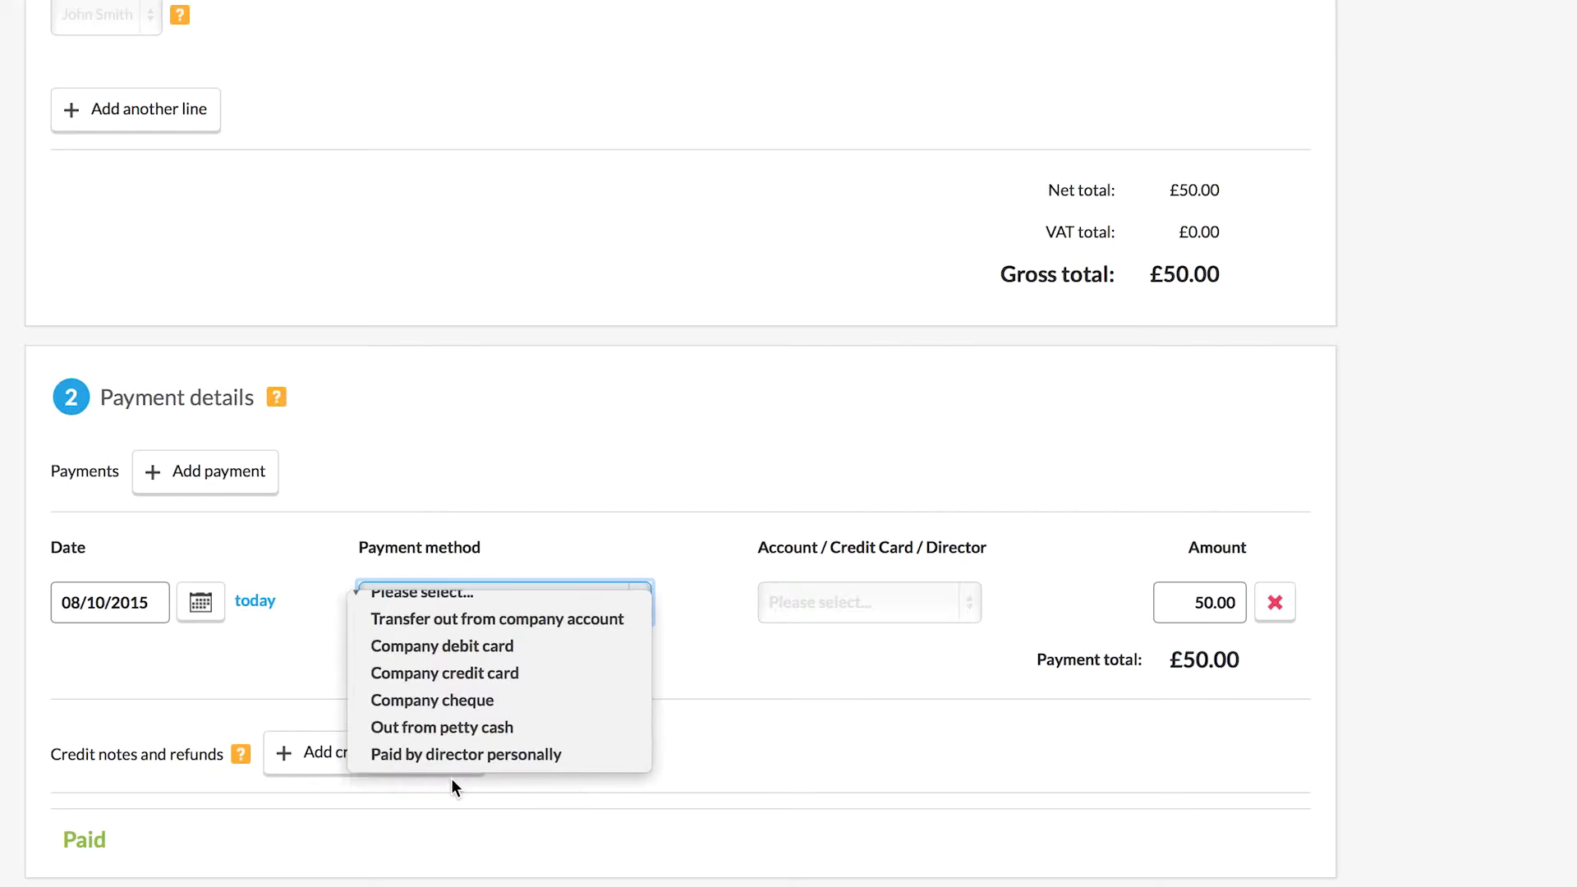
left_click(466, 753)
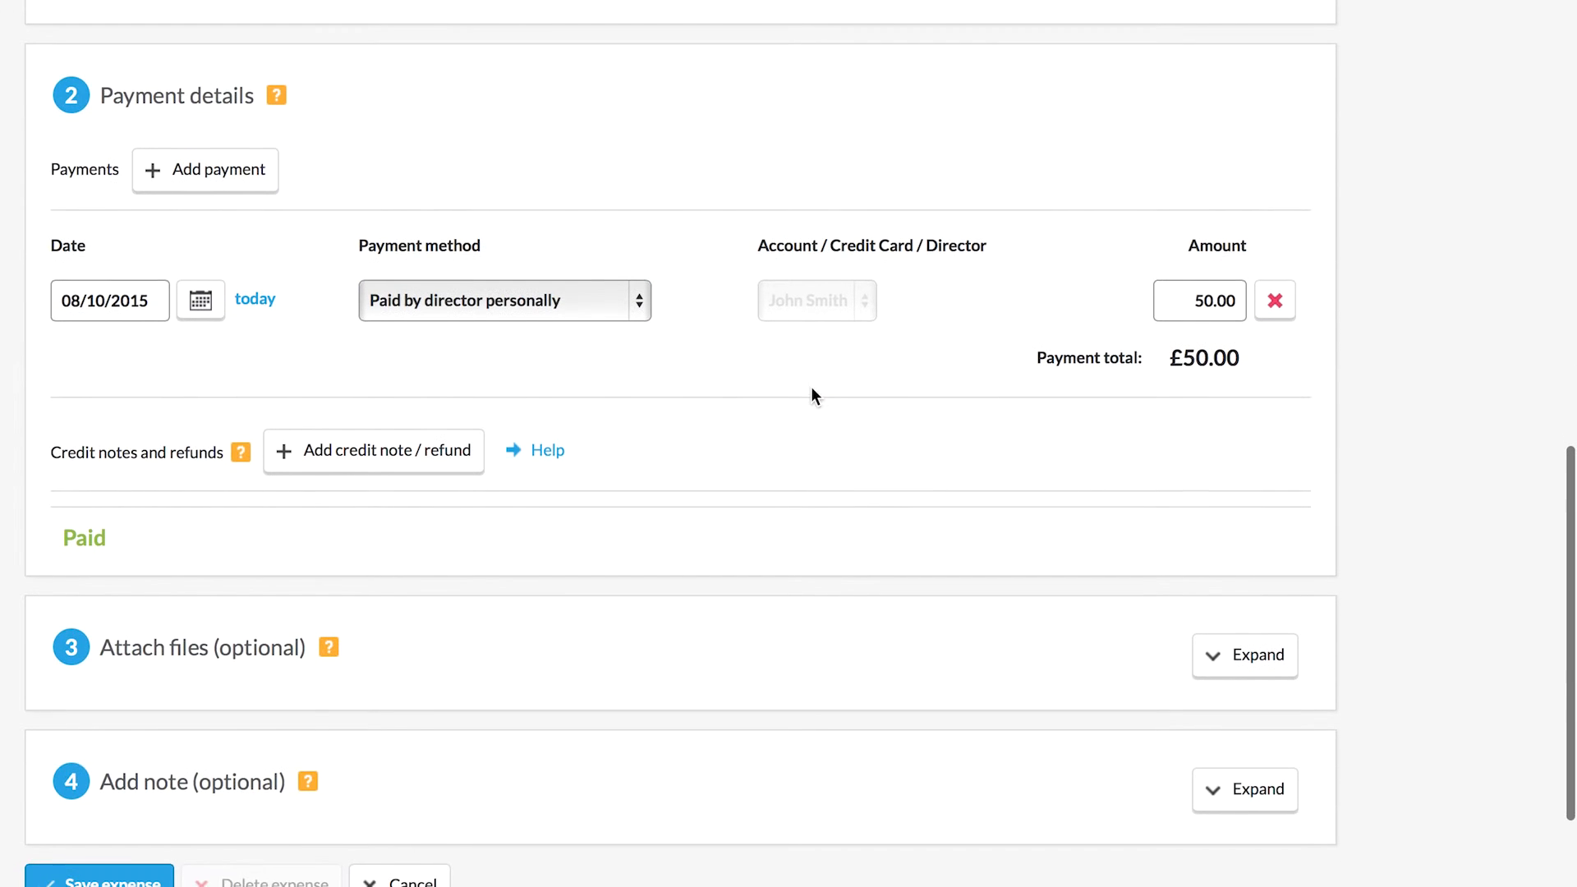
scroll("down", 3)
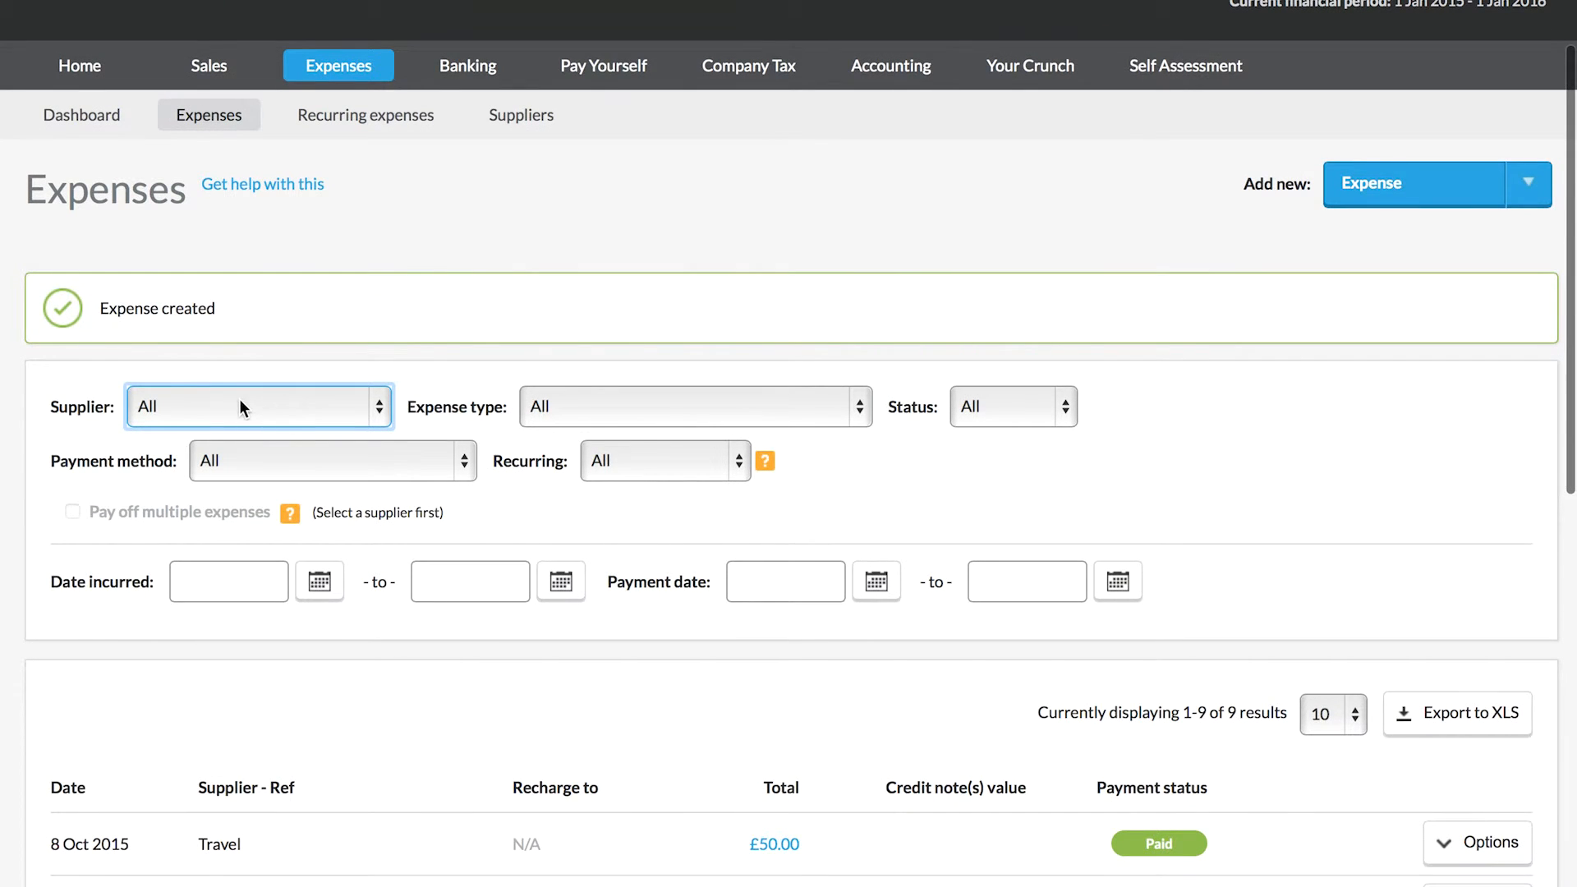
Filter expenses by supplier E-Crunch Ltd, then by expense type Public Transport and Taxis
left_click(257, 407)
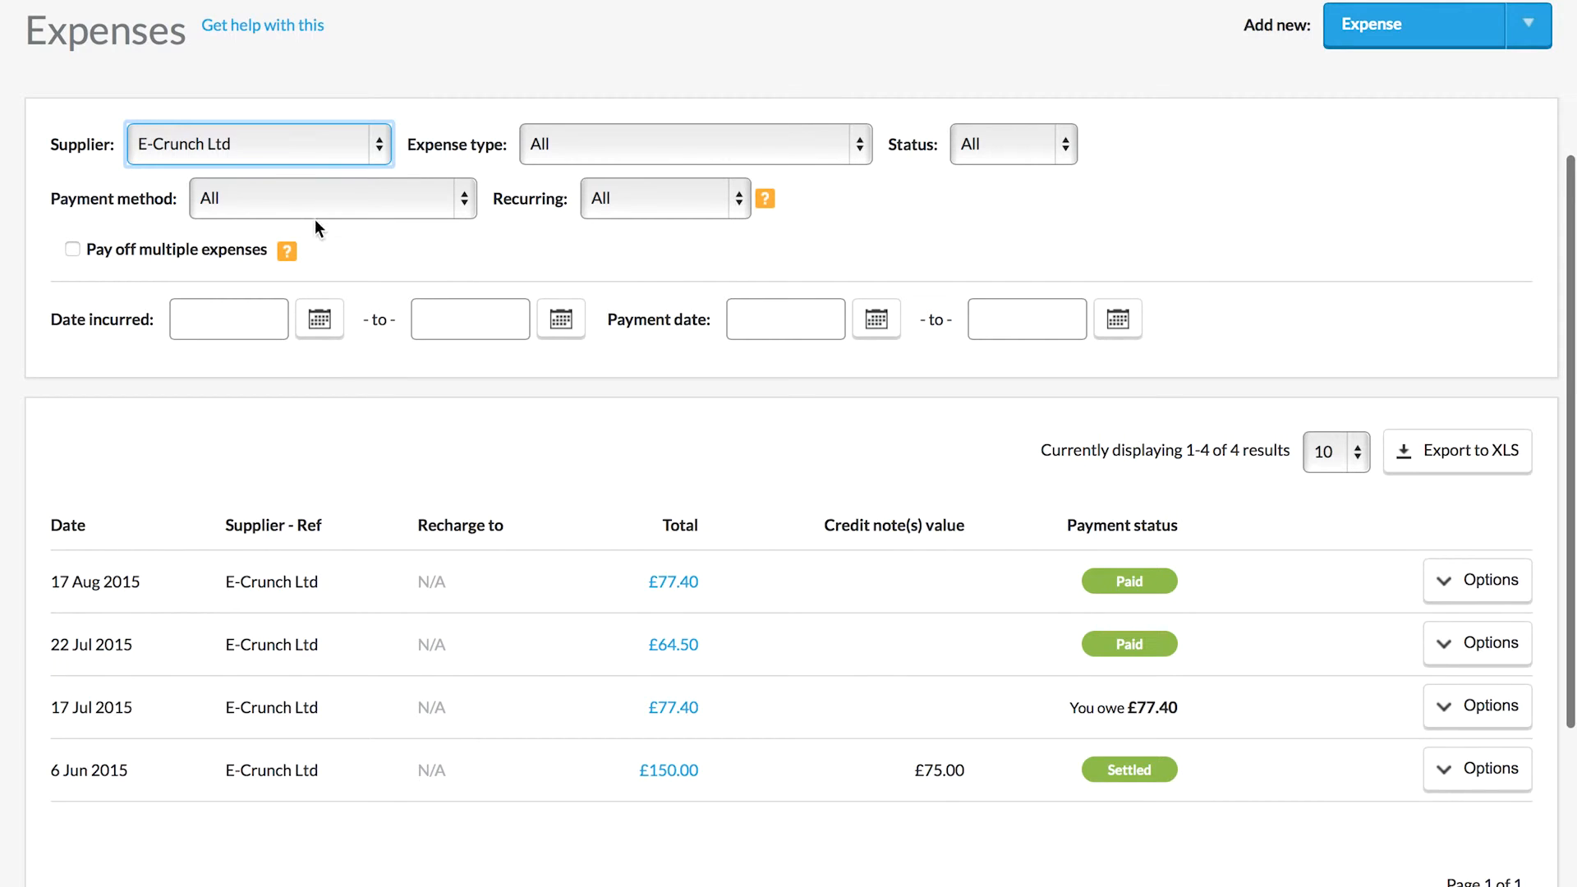
left_click(257, 144)
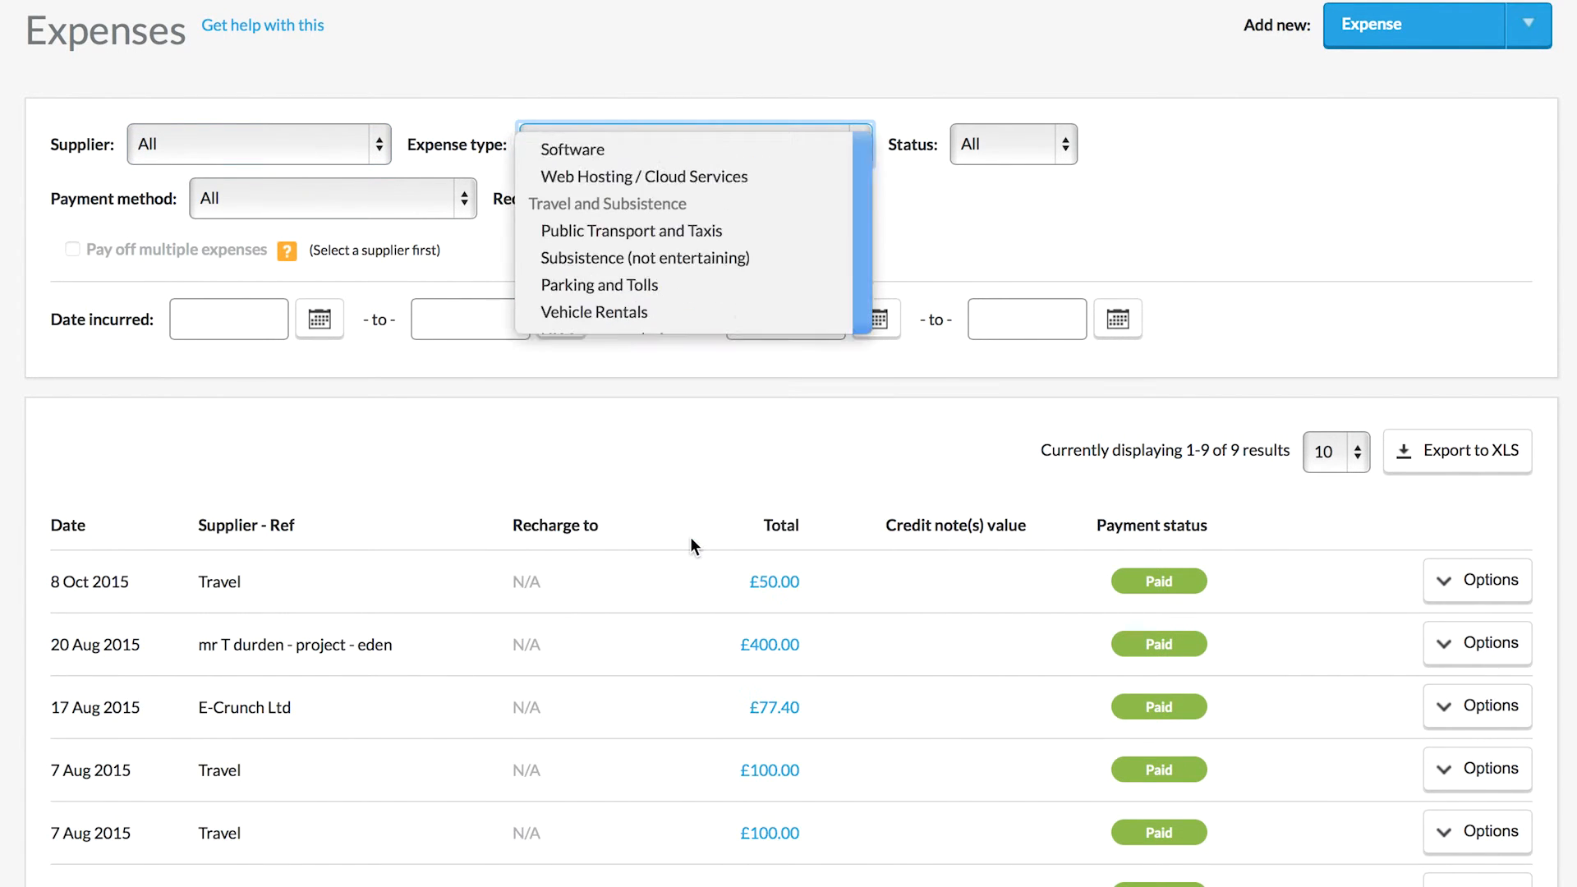
left_click(631, 230)
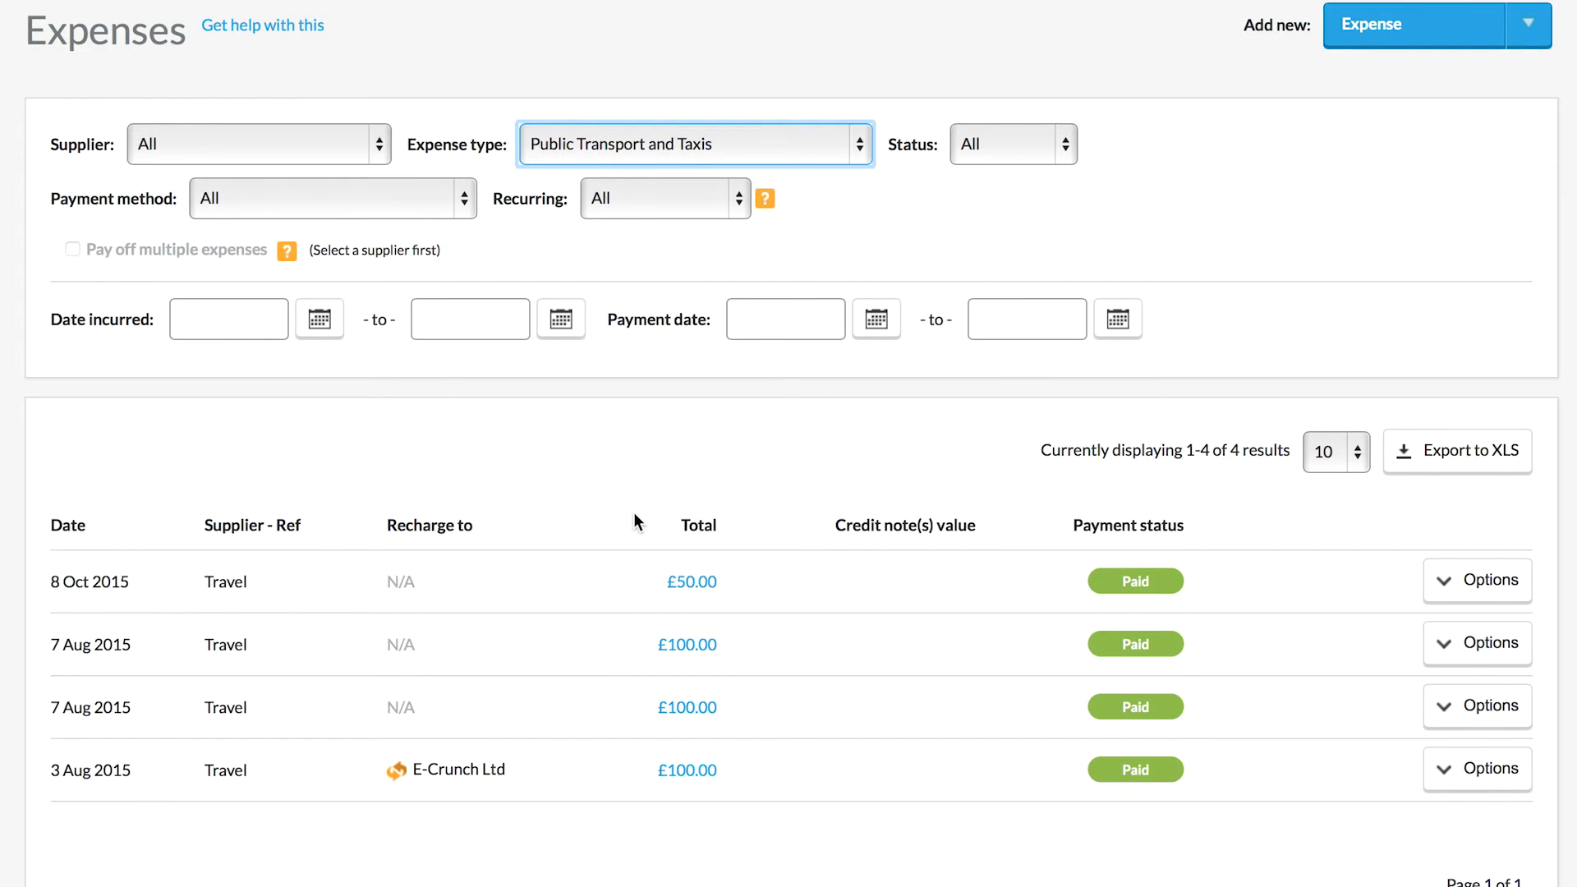